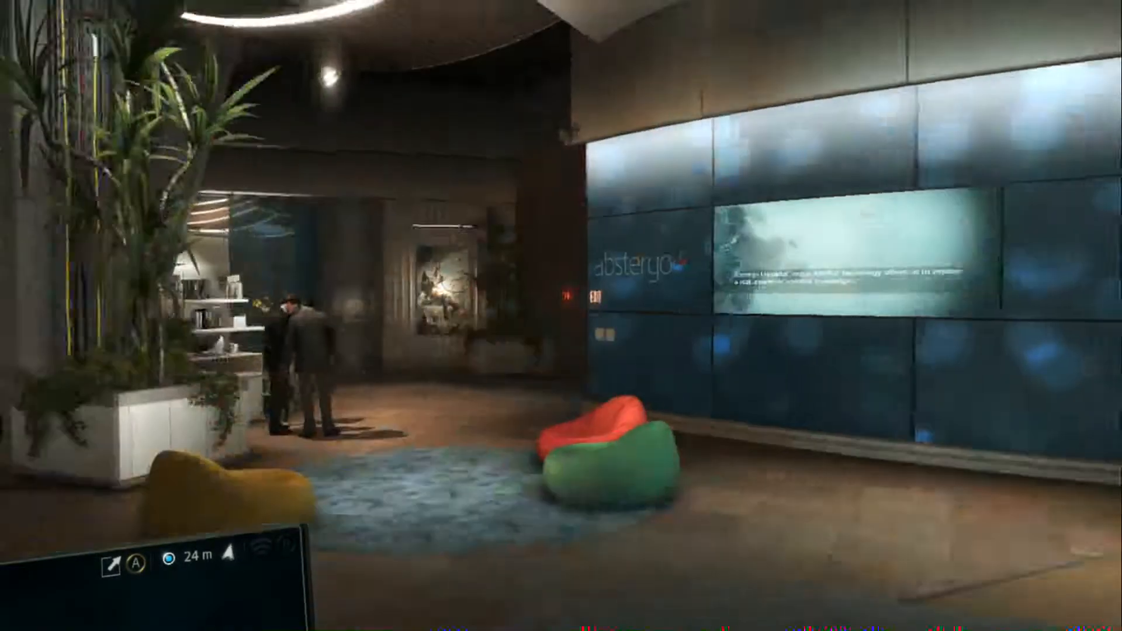
mouse_move(561, 315)
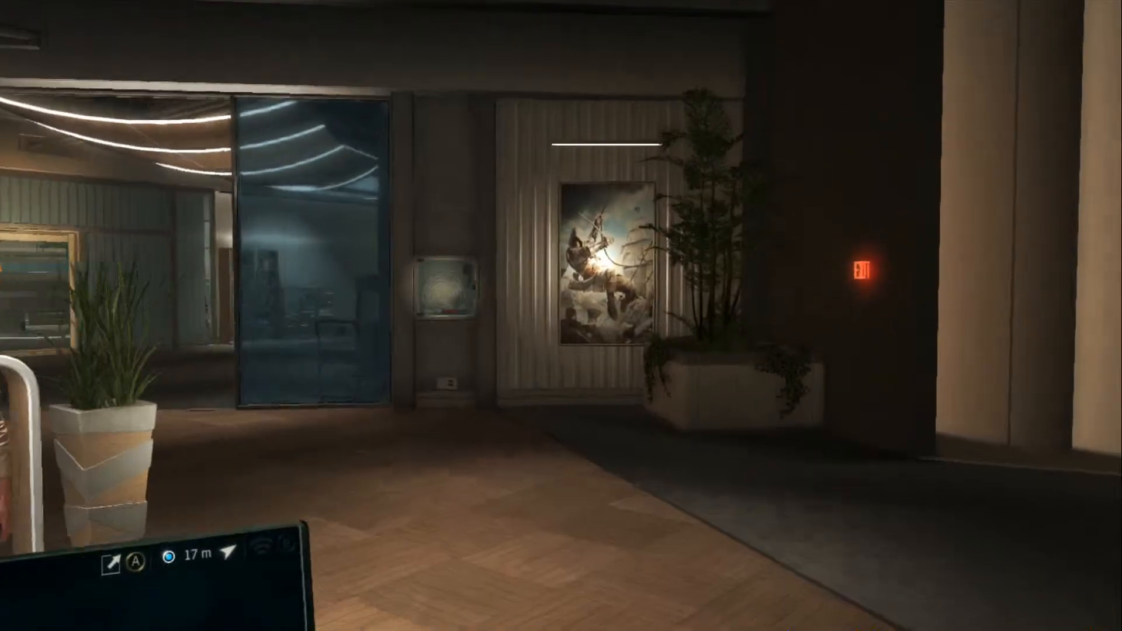
scroll(up, 3)
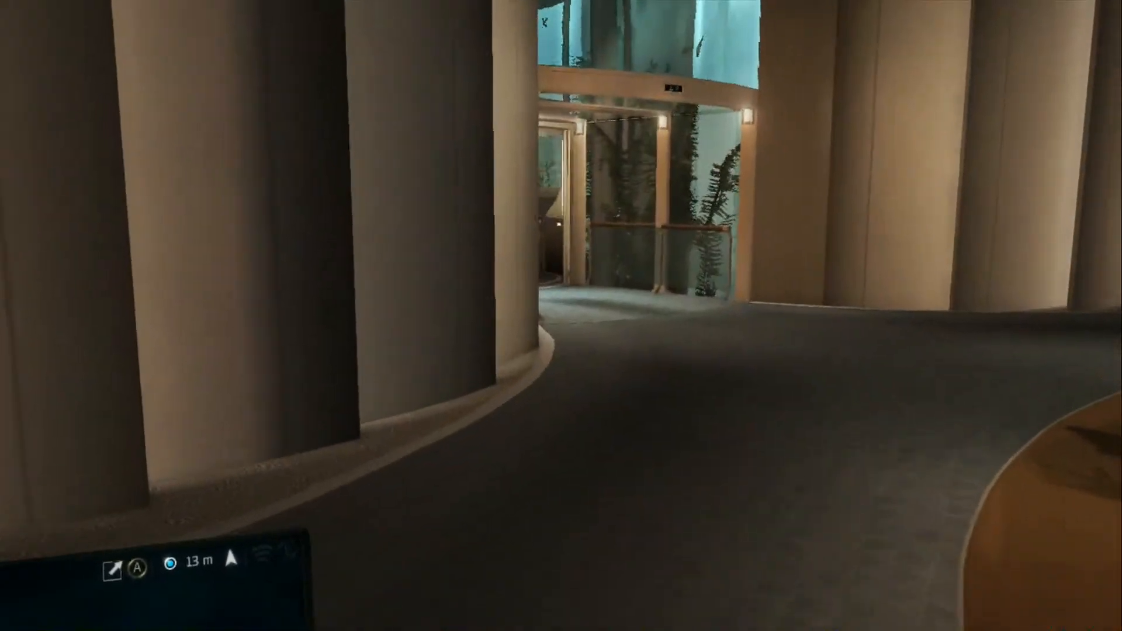